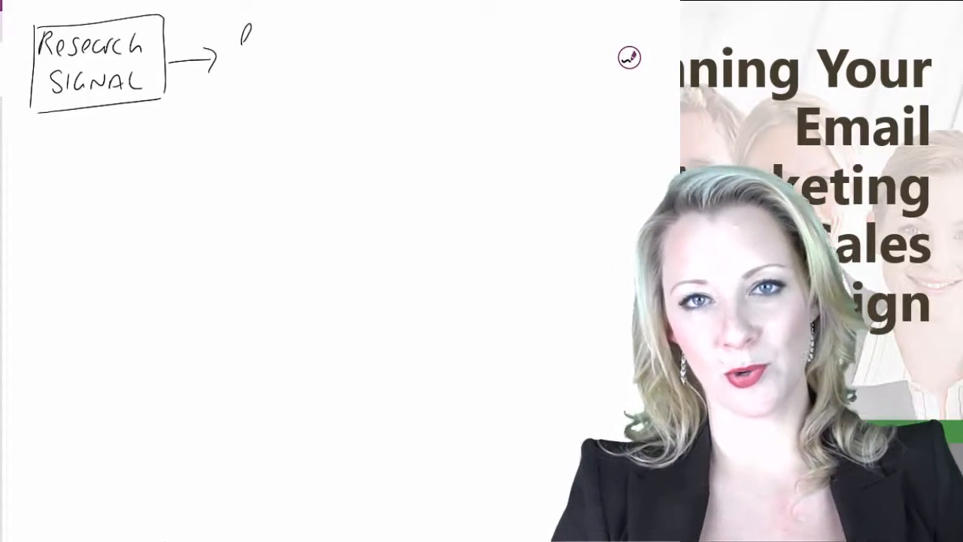
Write 'DRAFT Course' beside Research Signal and underline the row of flowchart boxes
type("DRAFT")
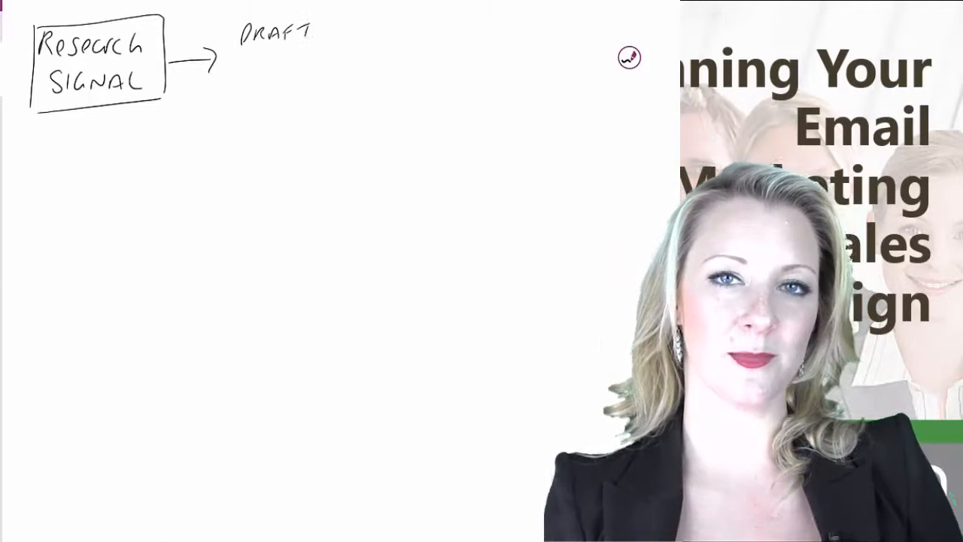
type("Course Design")
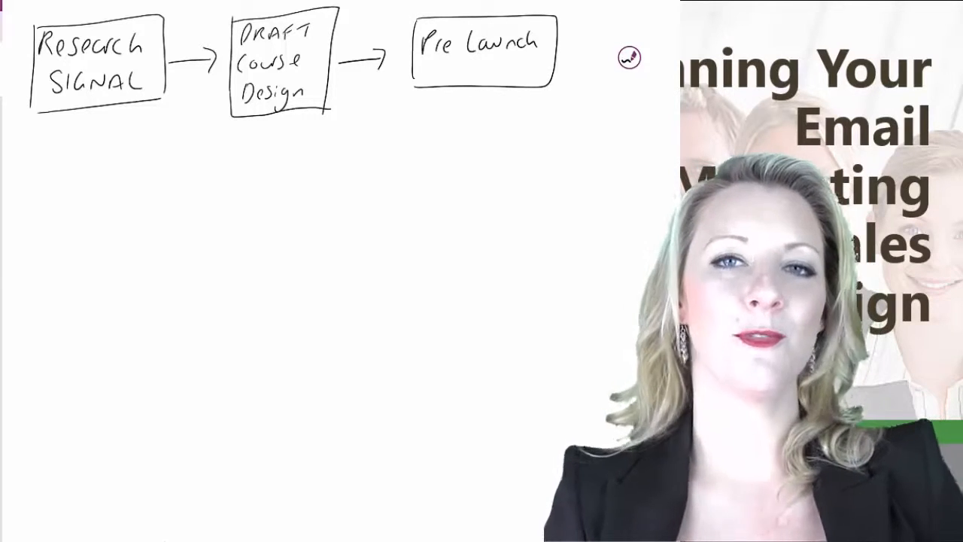
left_click_drag(229, 120, 549, 98)
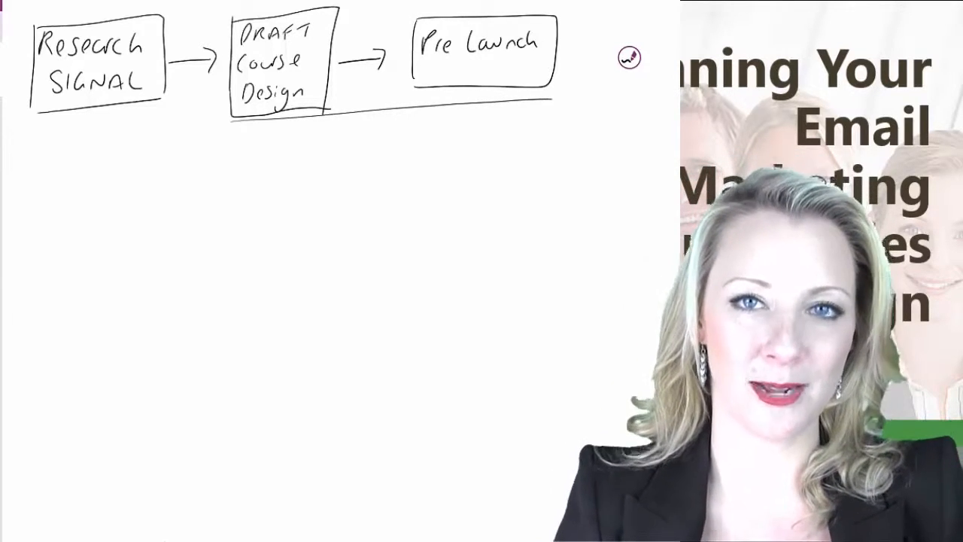